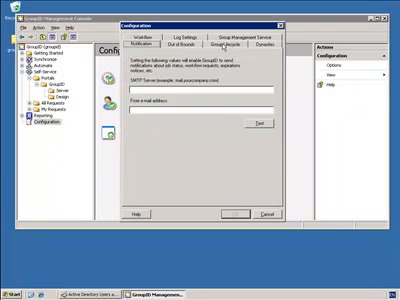
# Bring up the GroupID node's configuration properties in the Management Console
pyautogui.click(228, 48)
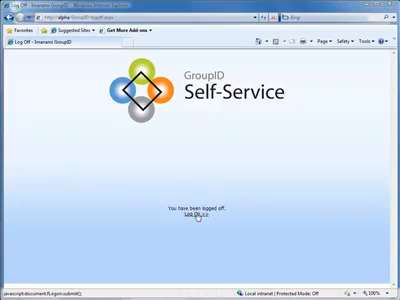
# Sign back in to Self-Service from the 'You have been logged off' page
pyautogui.click(192, 212)
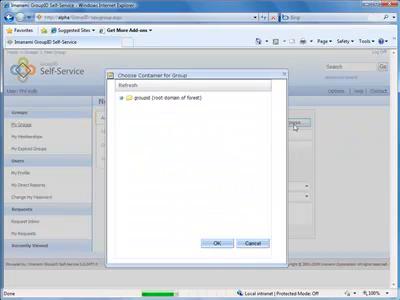
# Choose the container for the new group and reach the new group form
pyautogui.click(124, 112)
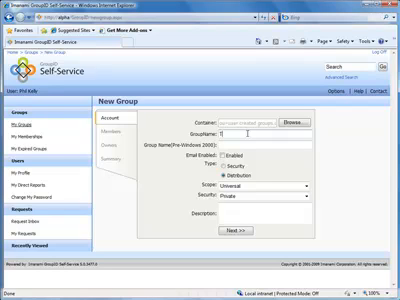
pyautogui.write('Test Group')
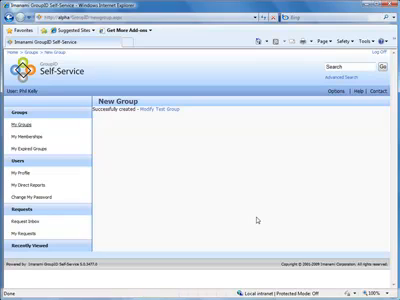
pyautogui.moveTo(258, 224)
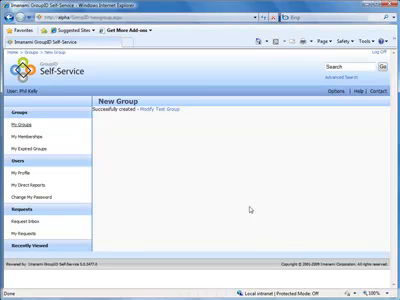
pyautogui.click(28, 124)
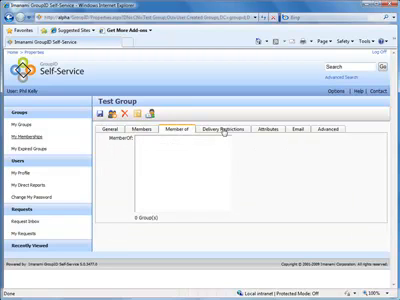
# Show Test Group's Delivery Restrictions with its accept-from and reject-from lists
pyautogui.click(228, 136)
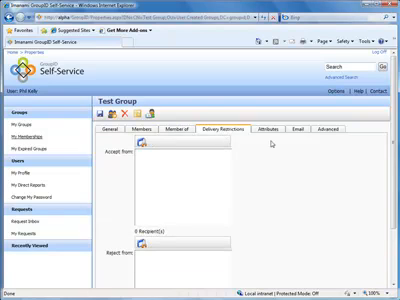